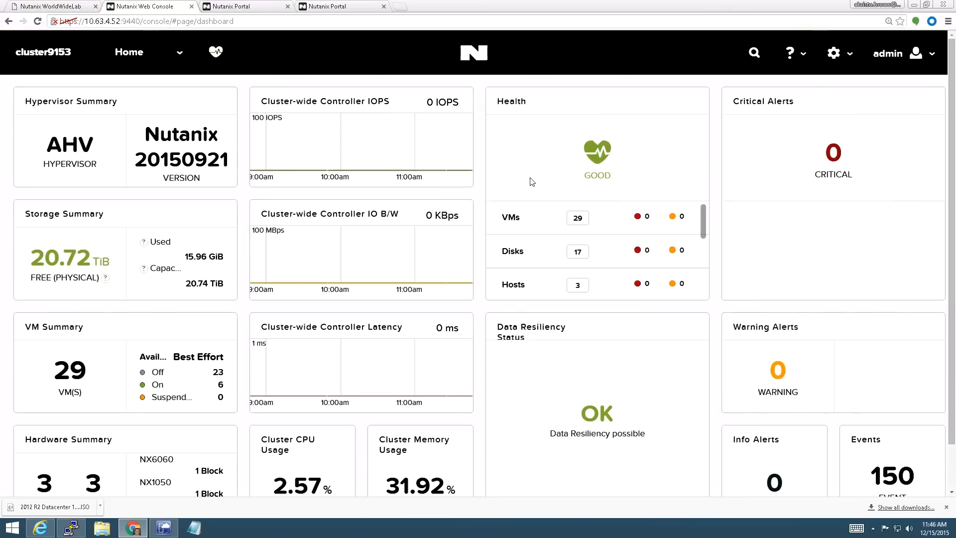
mouse_move(440, 173)
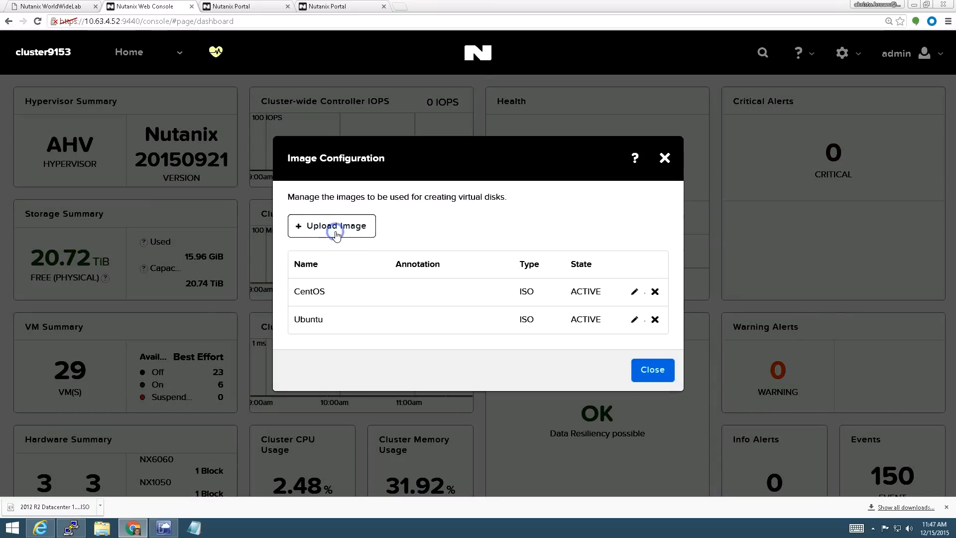
Start a new image named Windows 2012 R2 with ISO type in the test container
left_click(331, 226)
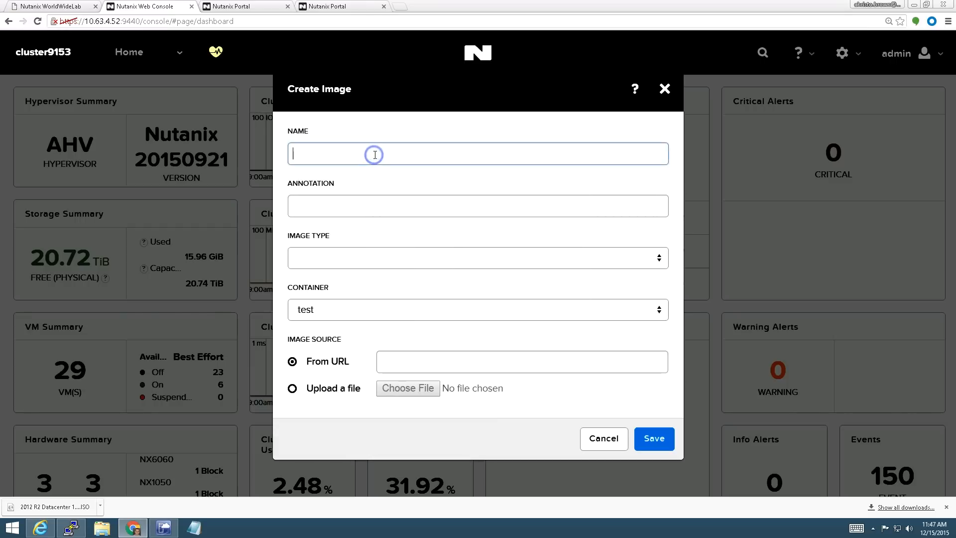
type("Windows 2012 R2")
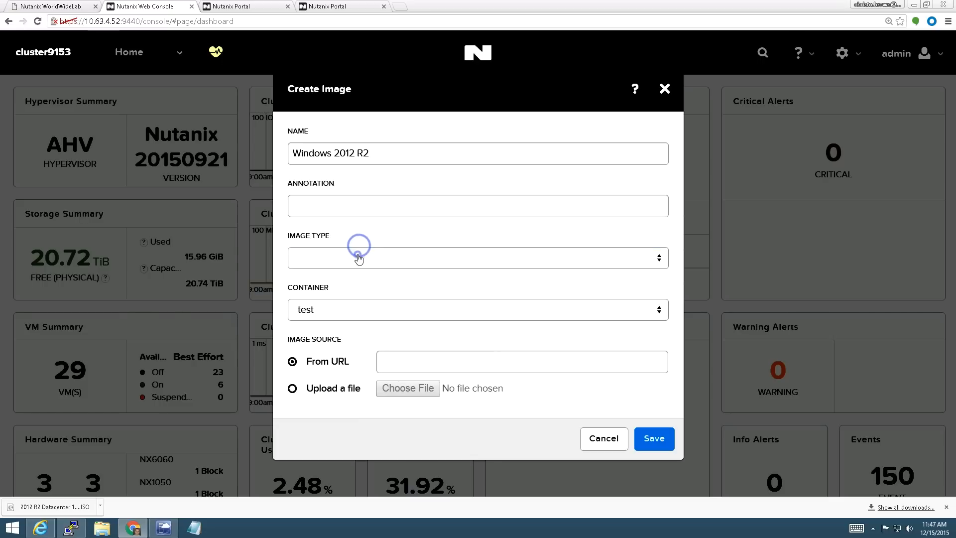
left_click(477, 257)
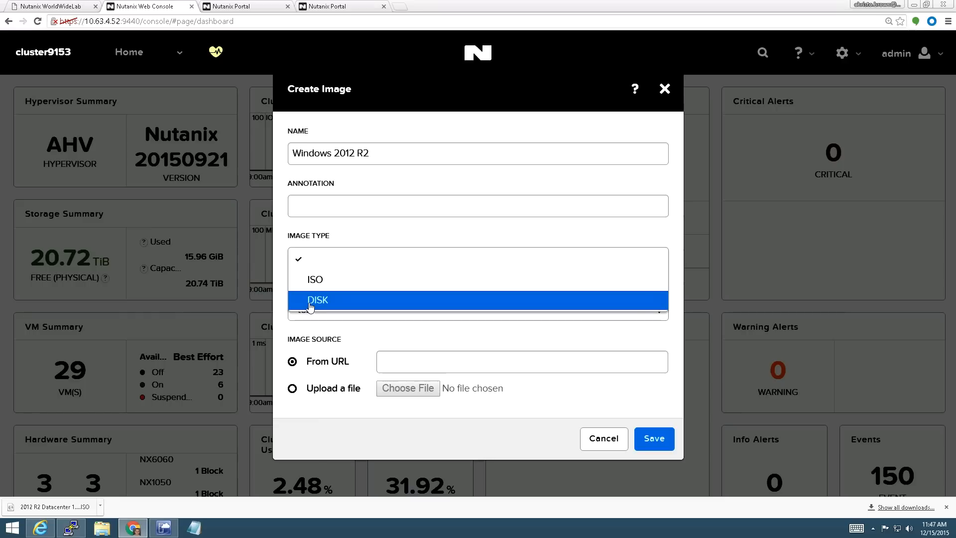
left_click(315, 279)
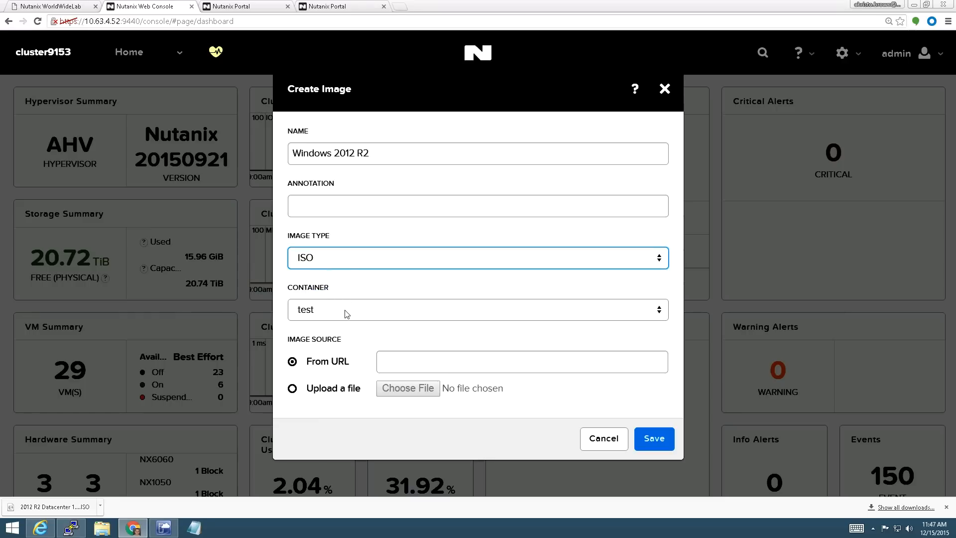
left_click(478, 308)
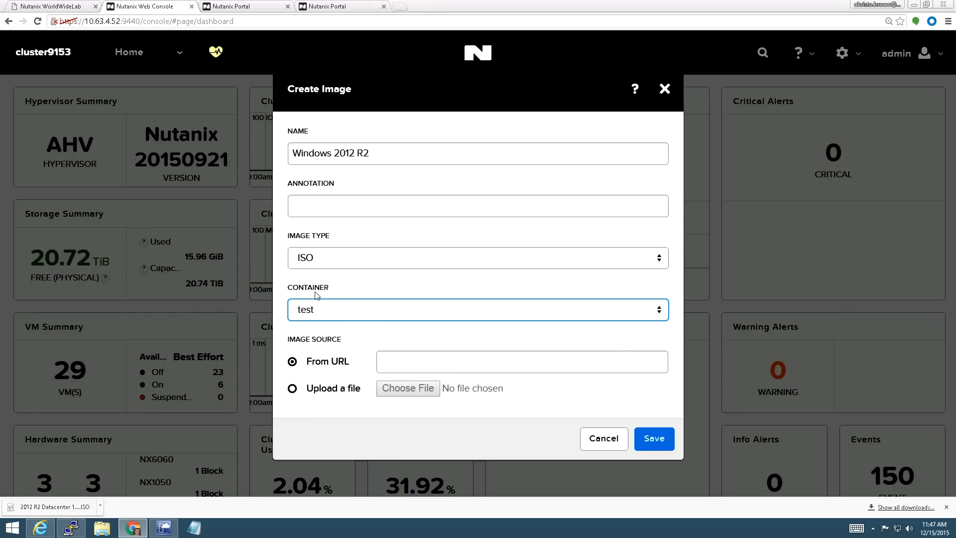
mouse_move(291, 379)
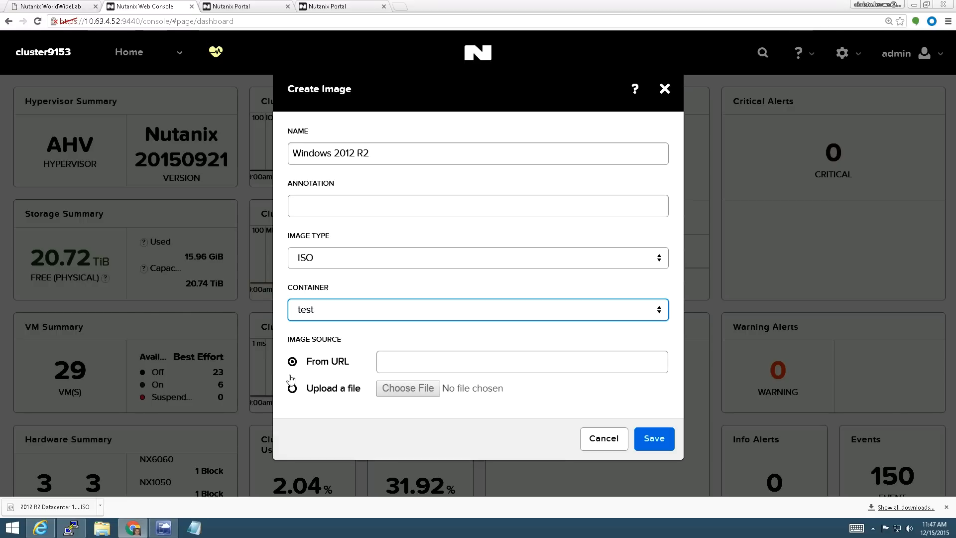
Source it from the local 2012 R2 Datacenter.ISO in Downloads and save the image
left_click(291, 388)
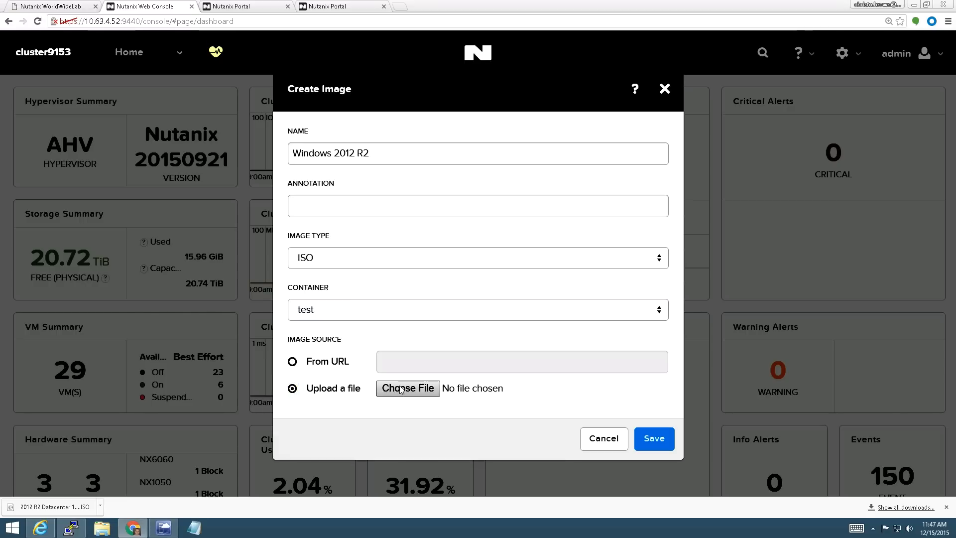
left_click(408, 387)
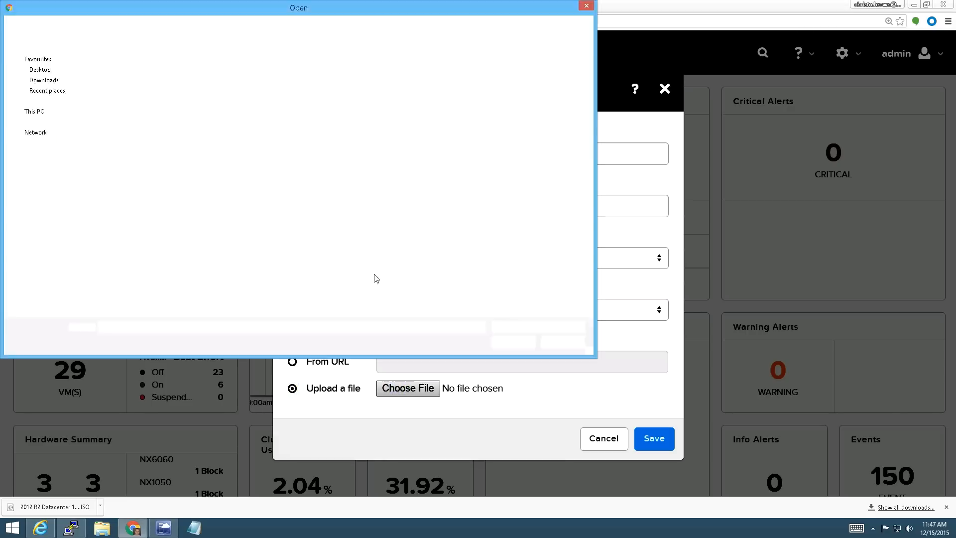
left_click(44, 80)
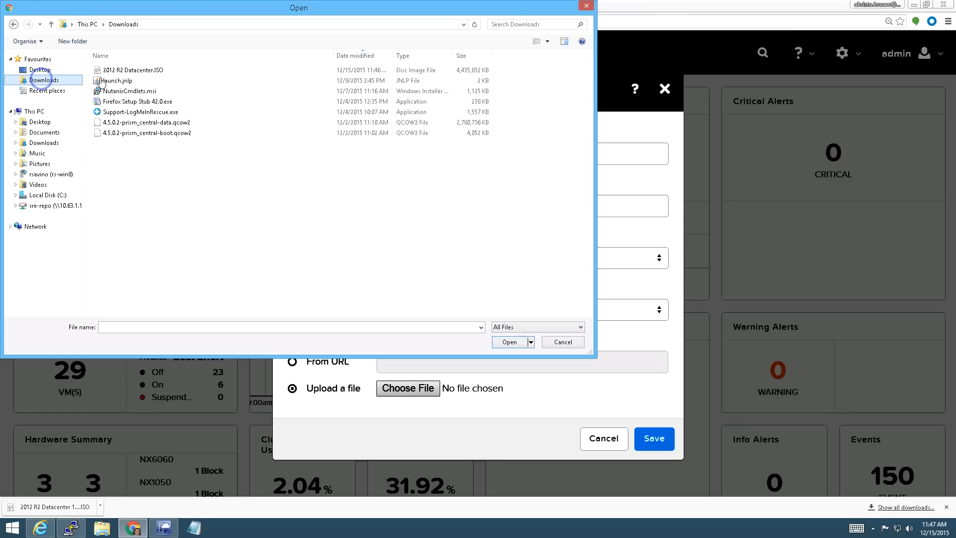
left_click(509, 341)
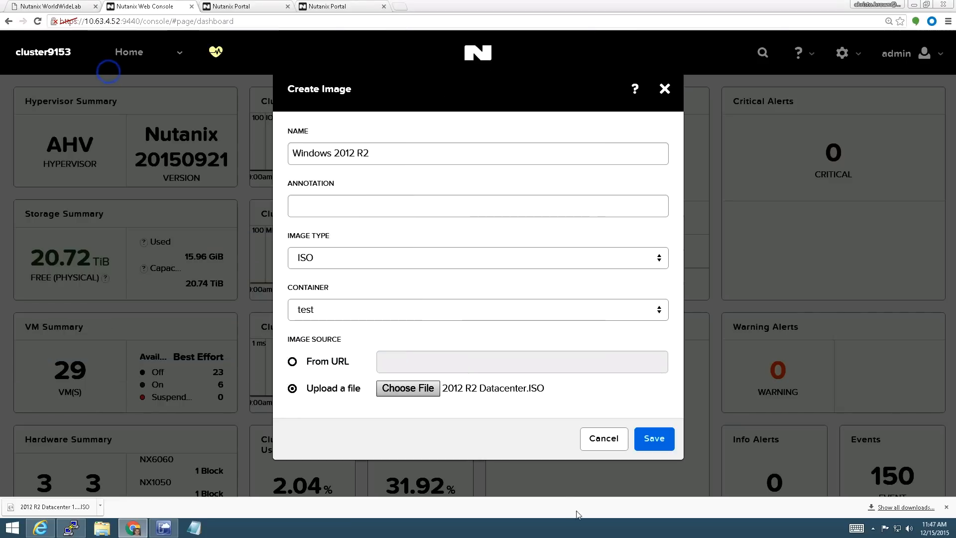
left_click(653, 438)
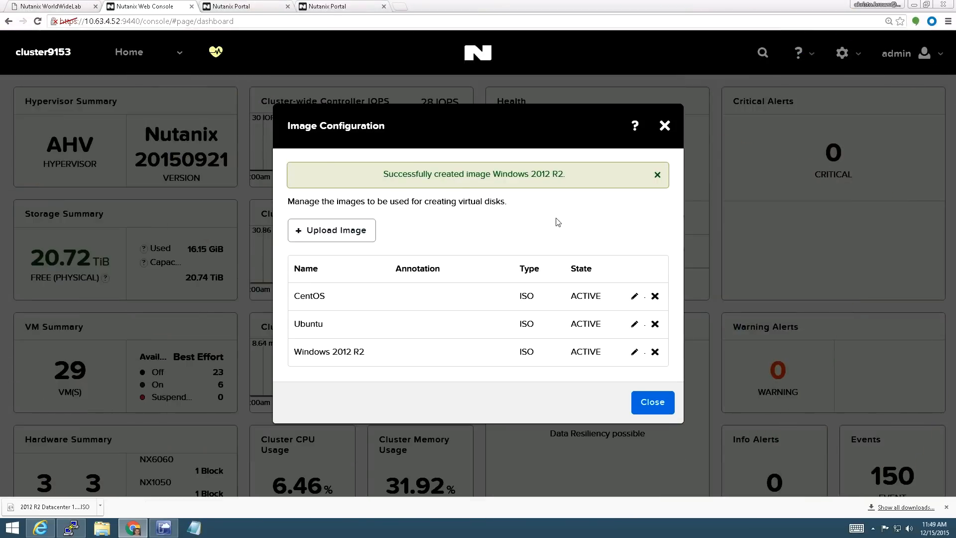
mouse_move(596, 375)
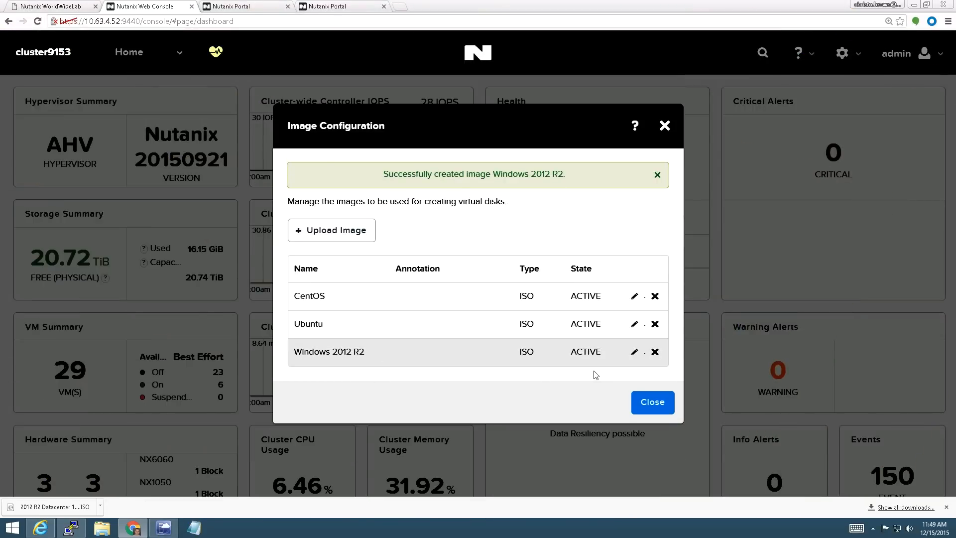
After Windows 2012 R2 becomes active, begin creating another image
left_click(330, 230)
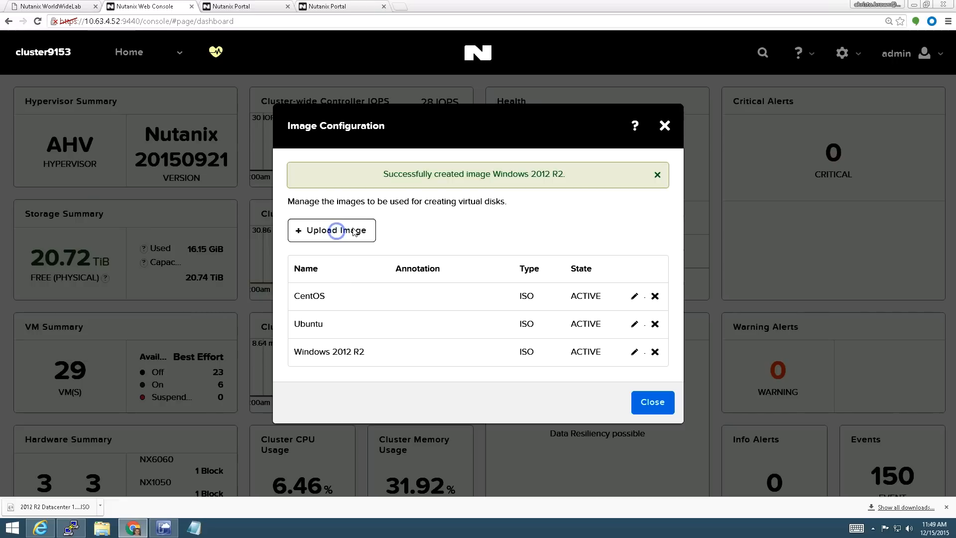
left_click(331, 230)
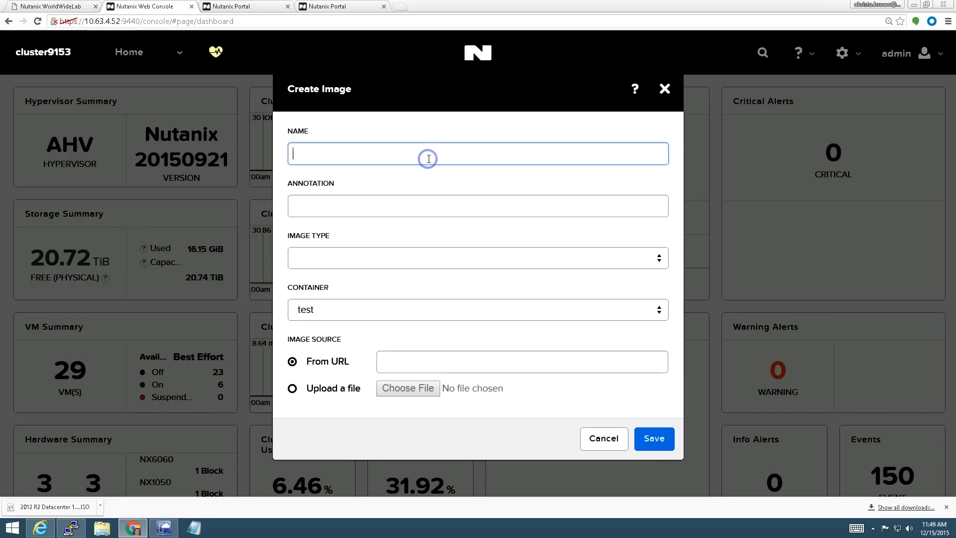
Name the new image Nutanix Virtio with ISO type, then move to the Nutanix support portal
type("Nutanix Virtio")
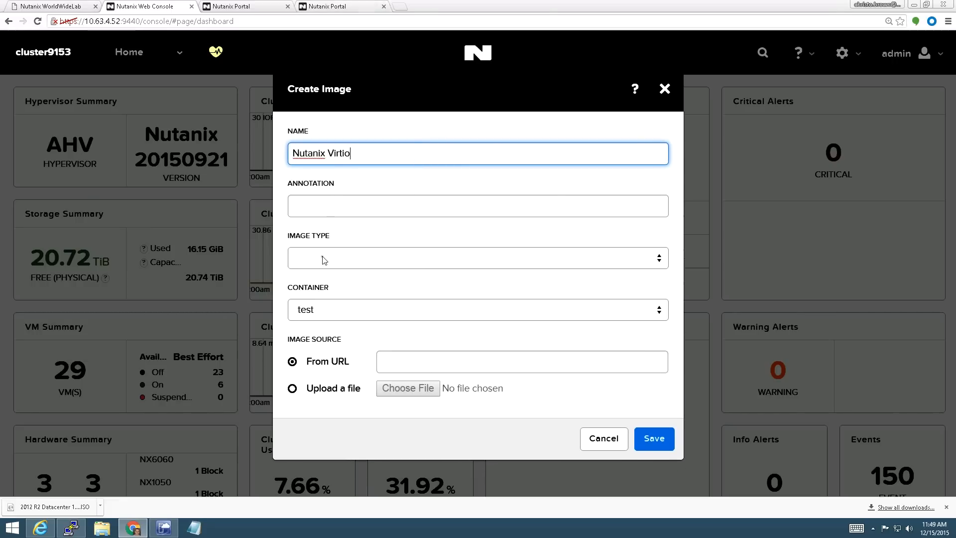
left_click(477, 257)
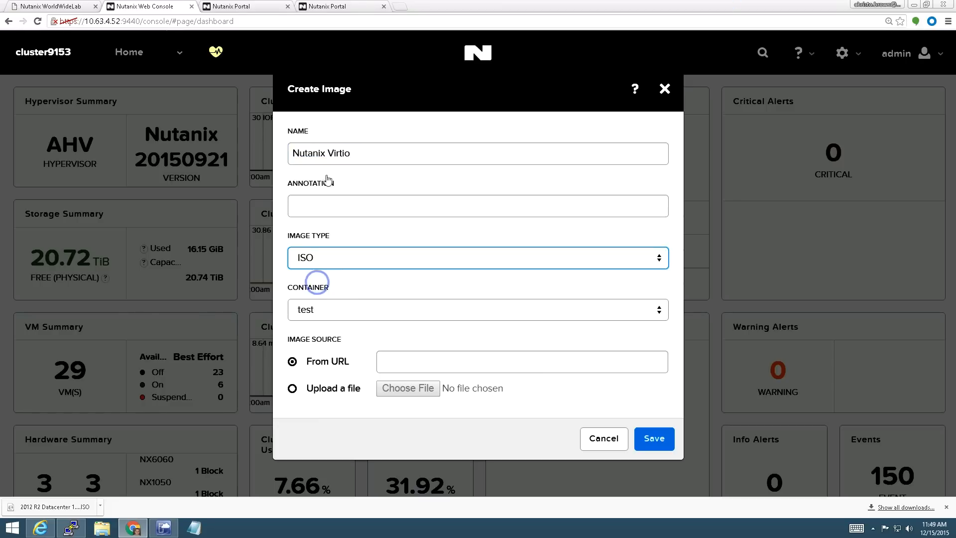
left_click(335, 7)
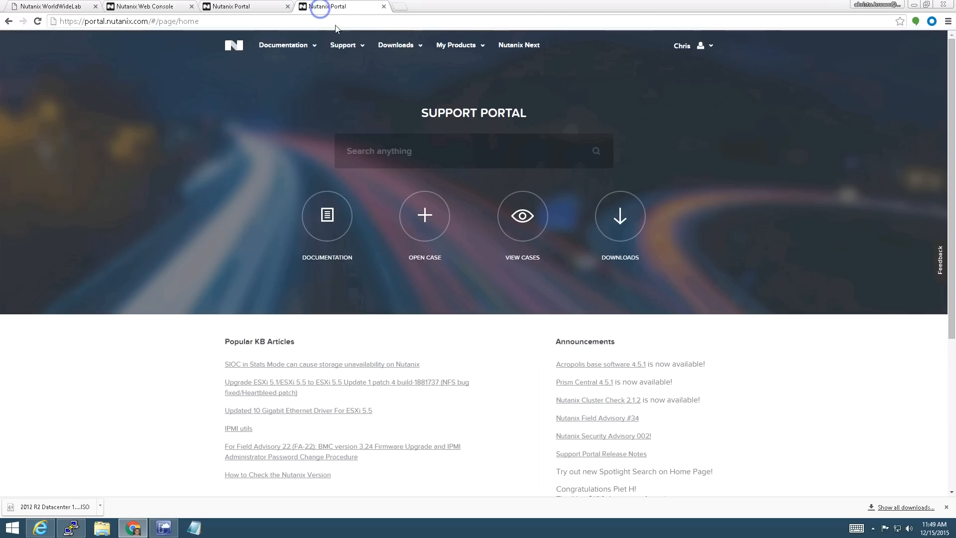
Copy the Nutanix-VirtIO-1.0.1.iso link from Tools & Firmware and return to the Prism console
left_click(395, 45)
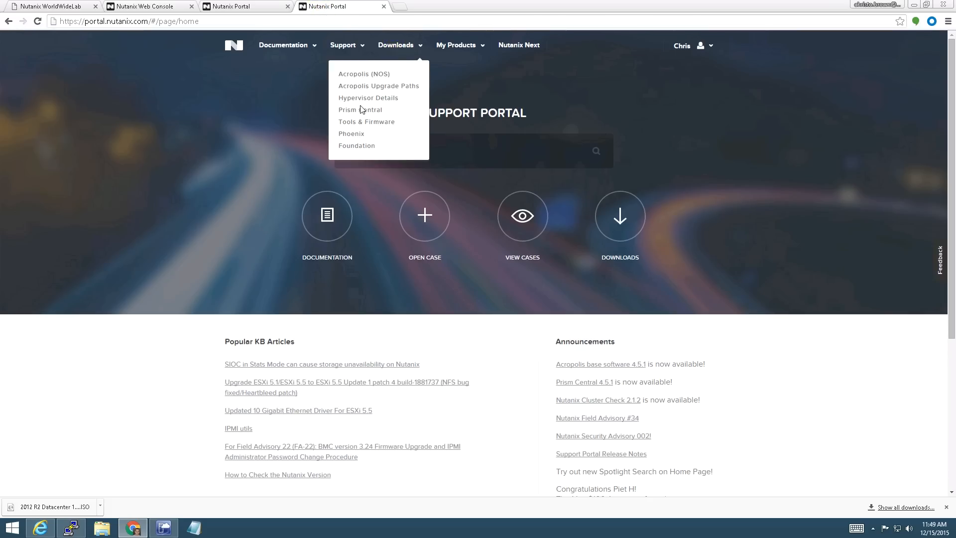
left_click(367, 121)
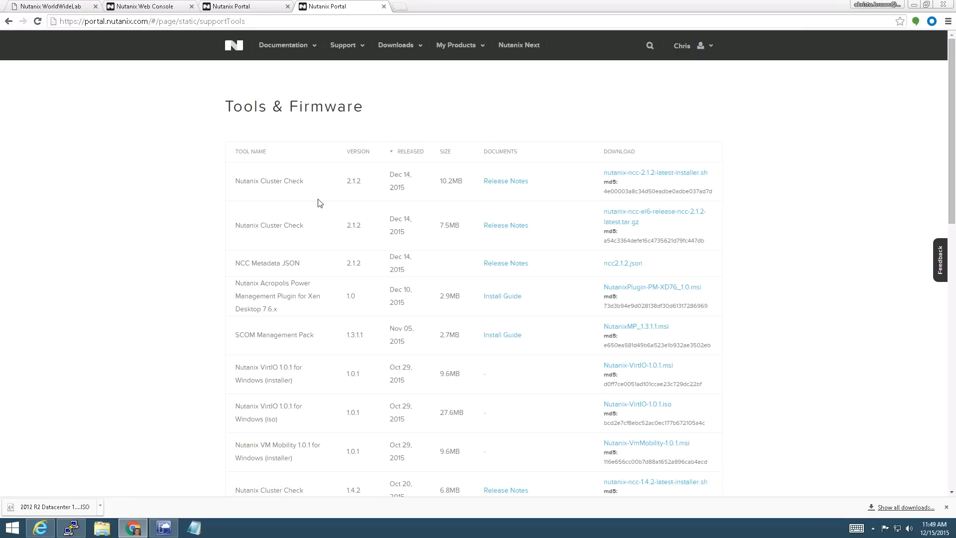
mouse_move(366, 373)
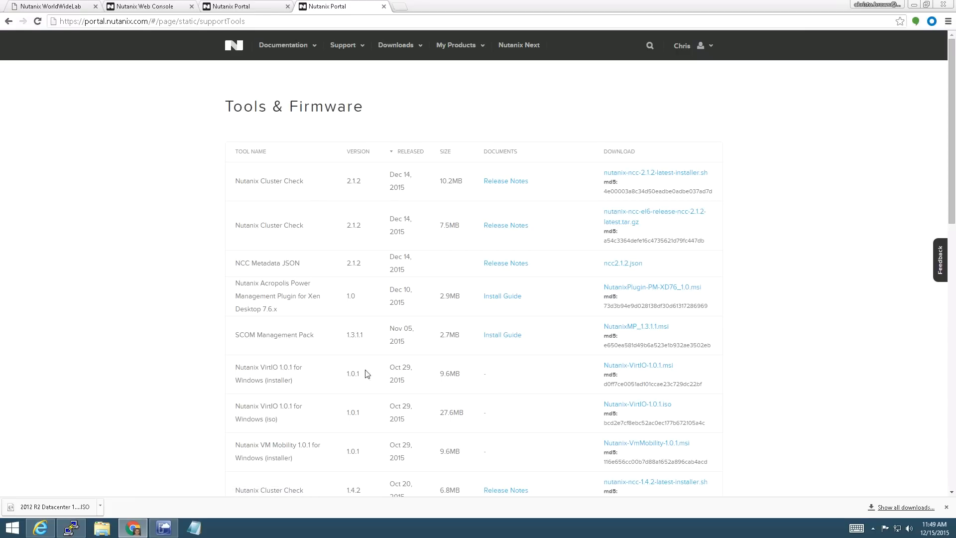
mouse_move(645, 408)
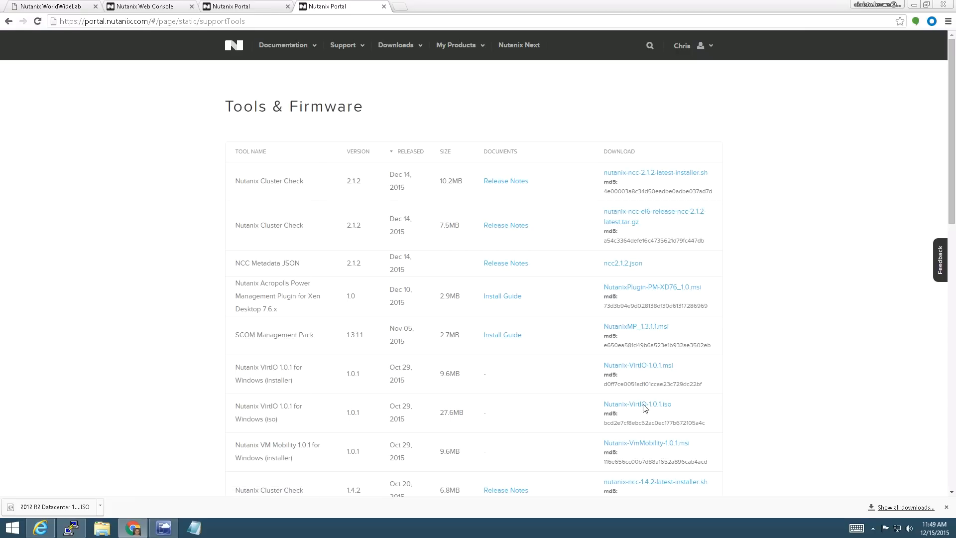
right_click(638, 404)
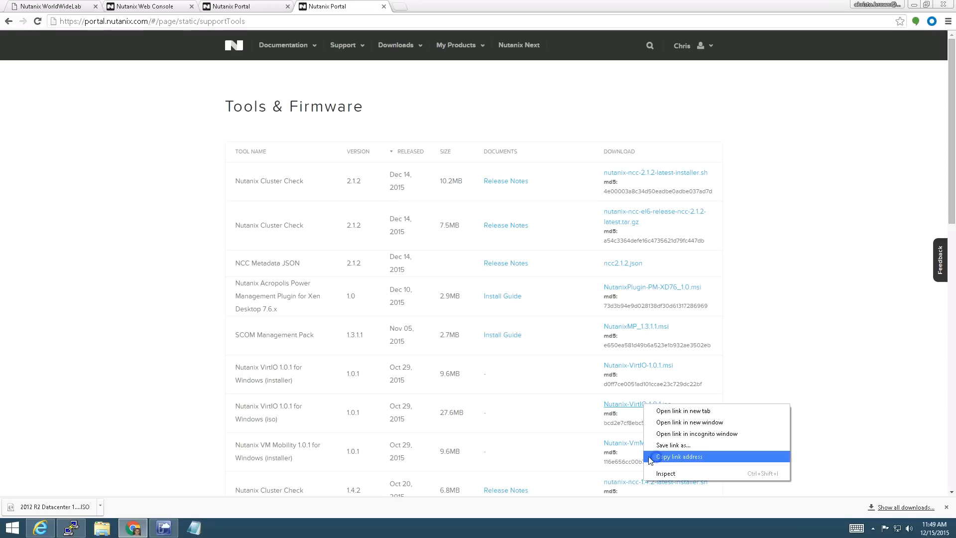
left_click(677, 456)
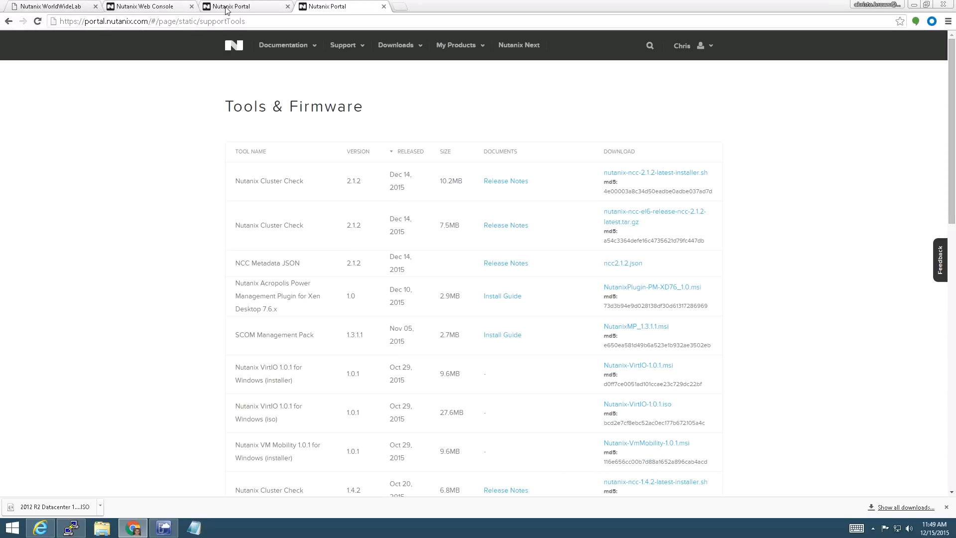
left_click(150, 6)
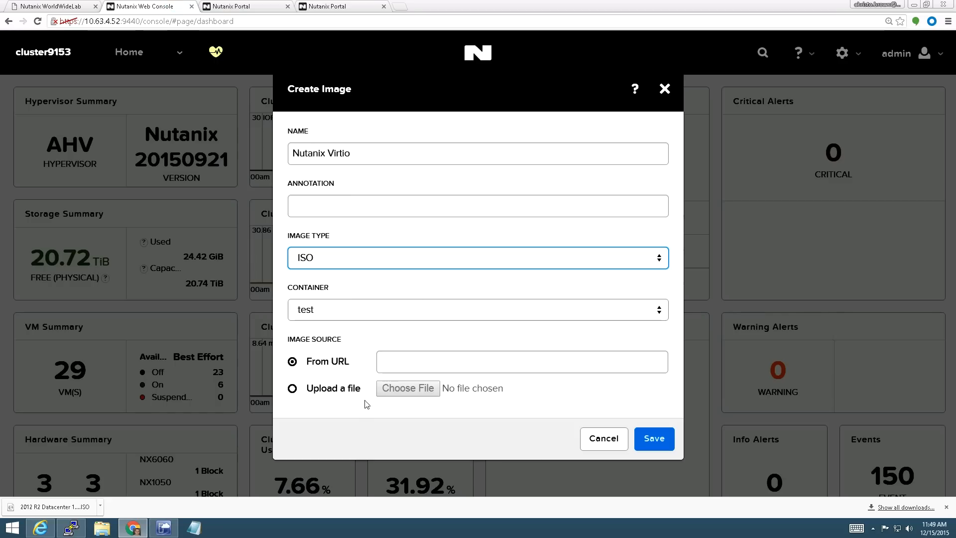
Create the Nutanix Virtio image from the Nutanix-VirtIO-1.0.1.iso S3 download URL
type("https://s3.amazonaws.com/ntnx-portal/mobility/1.0.1/Nutanix-VirtIO-1.0.1.iso")
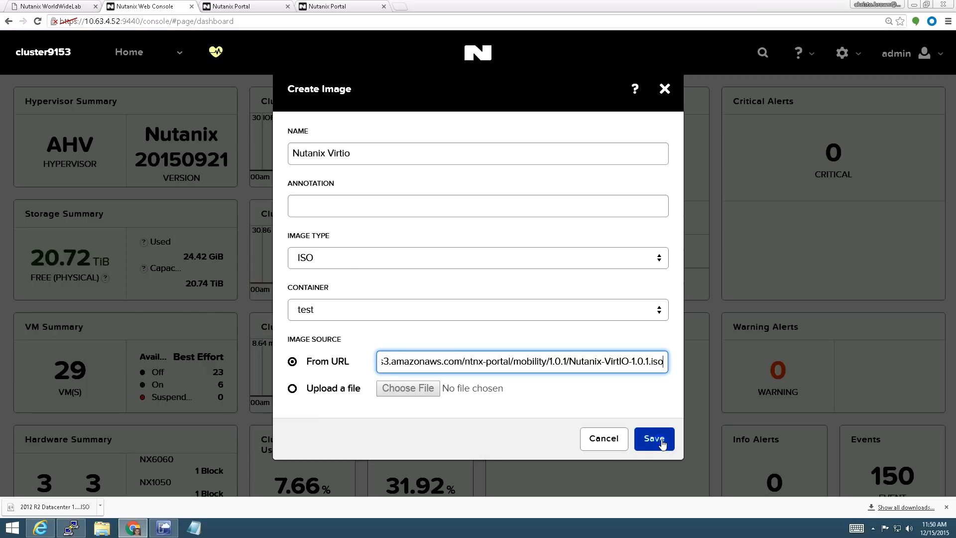
left_click(653, 438)
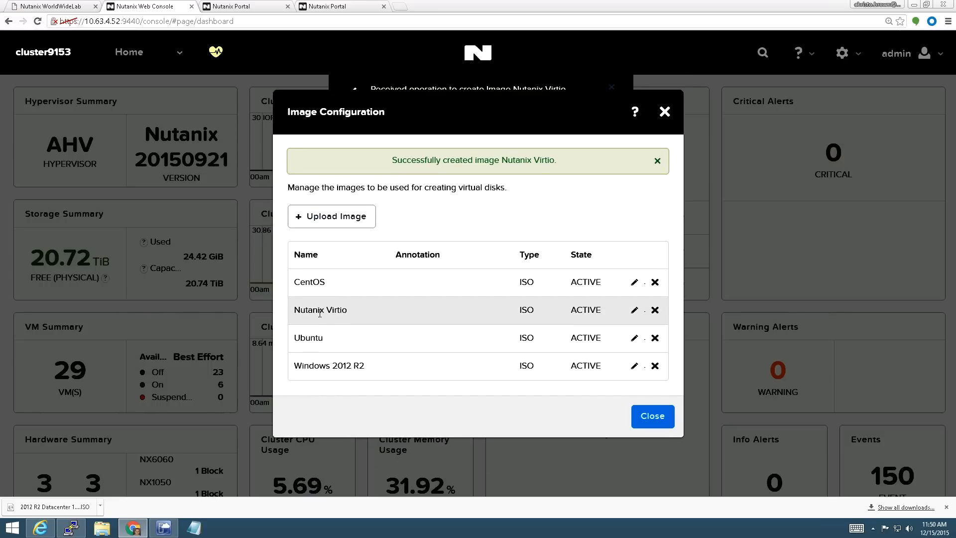
Close Image Configuration and go to the VM section's table view
left_click_drag(323, 309, 576, 309)
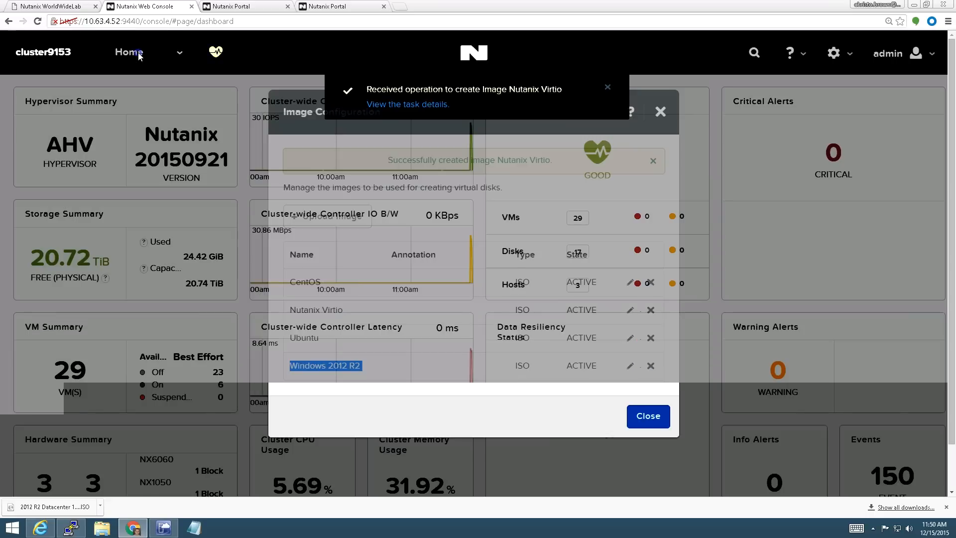
left_click(647, 416)
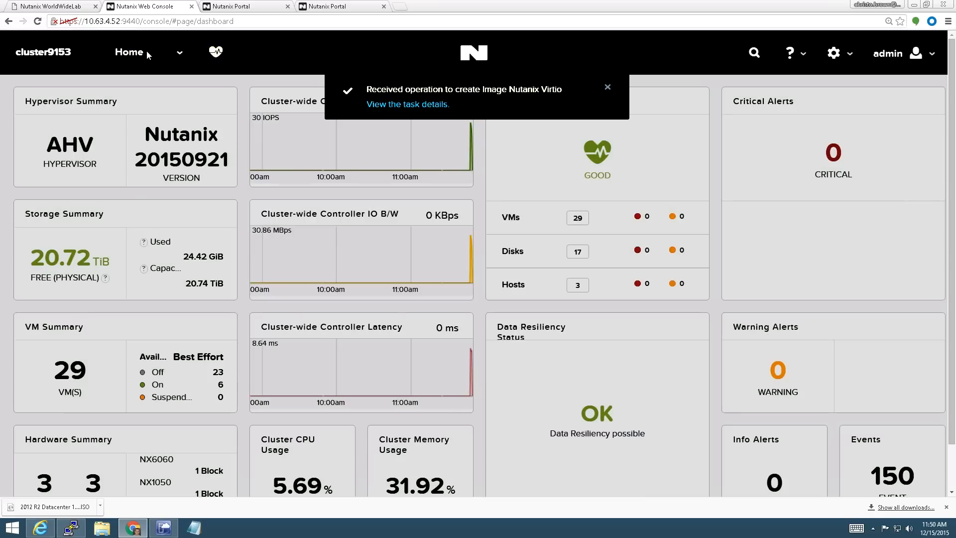
left_click(129, 52)
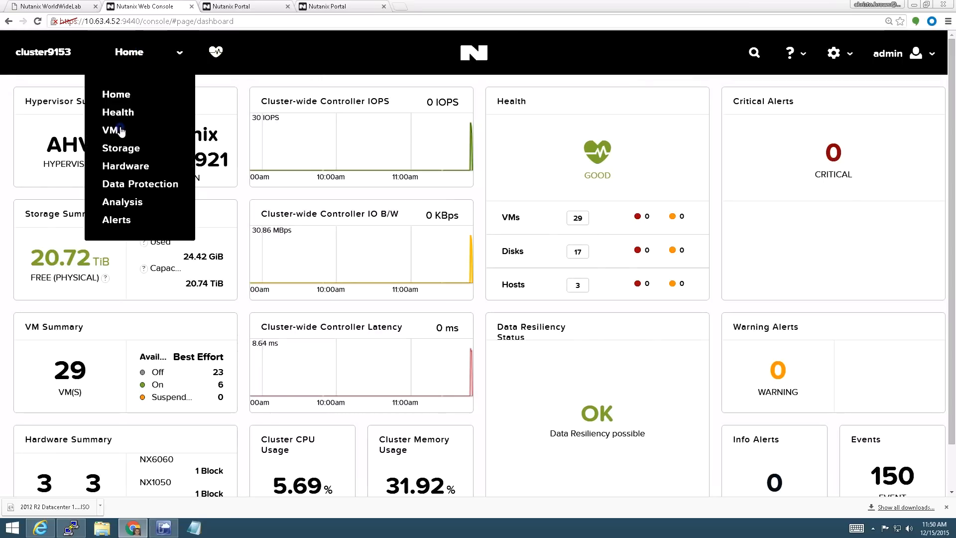
left_click(111, 130)
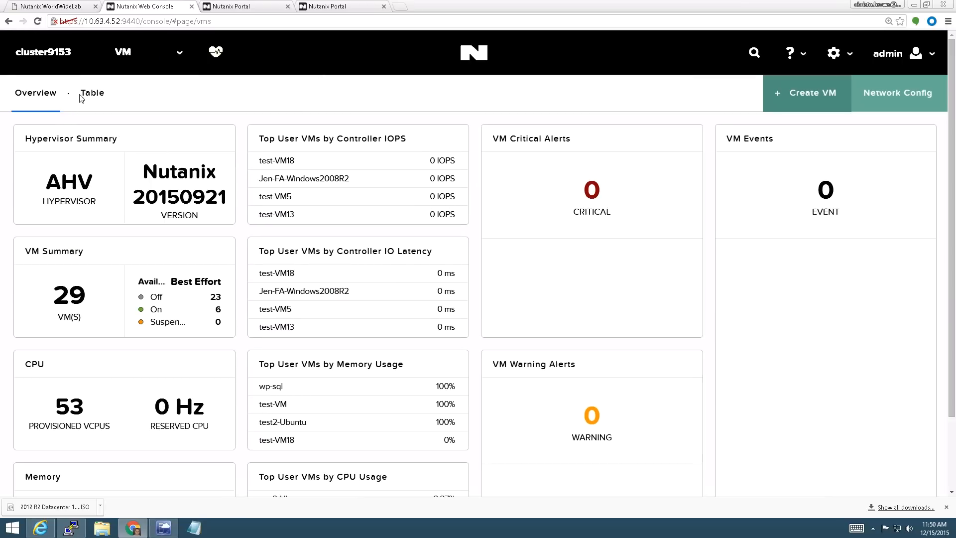
left_click(92, 93)
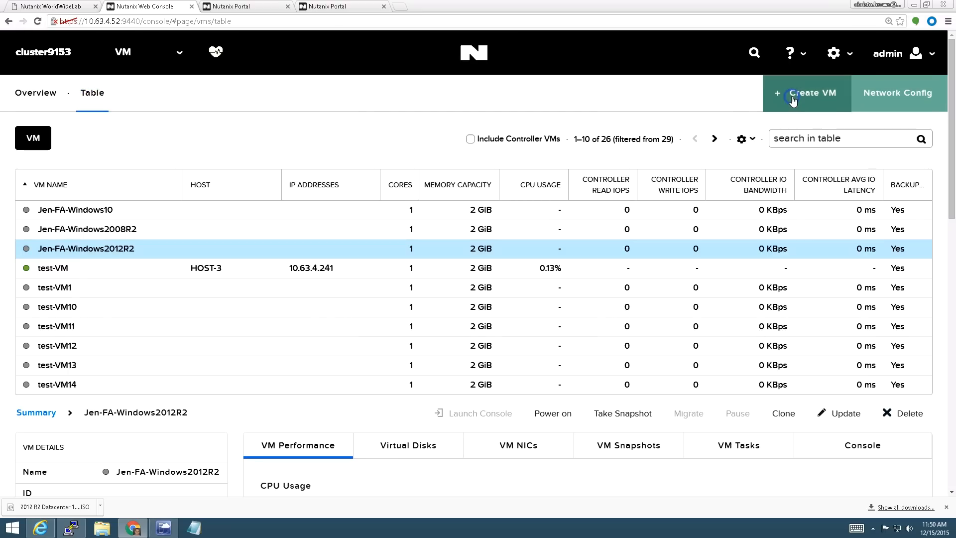
Create a VM named ImageServiceTest and start adding a disk to it
left_click(807, 93)
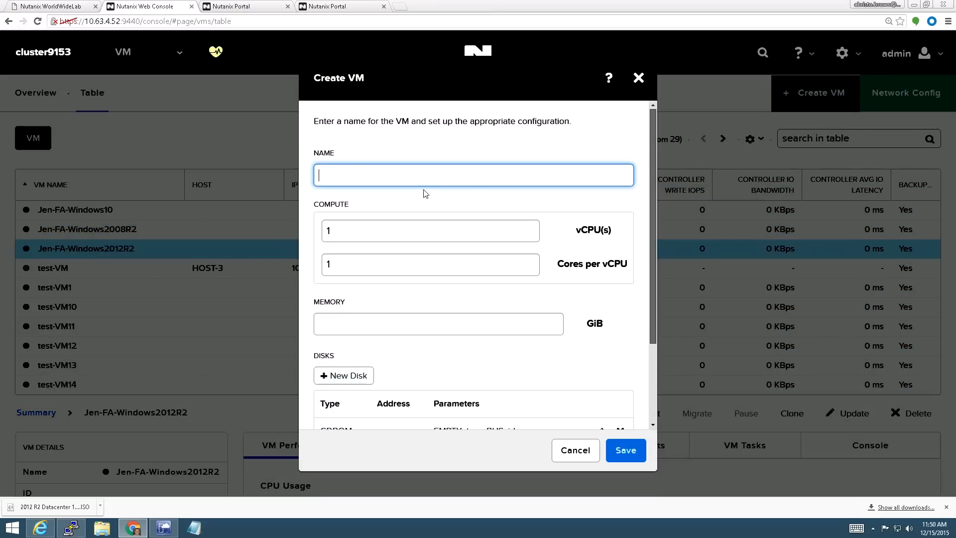
mouse_move(424, 175)
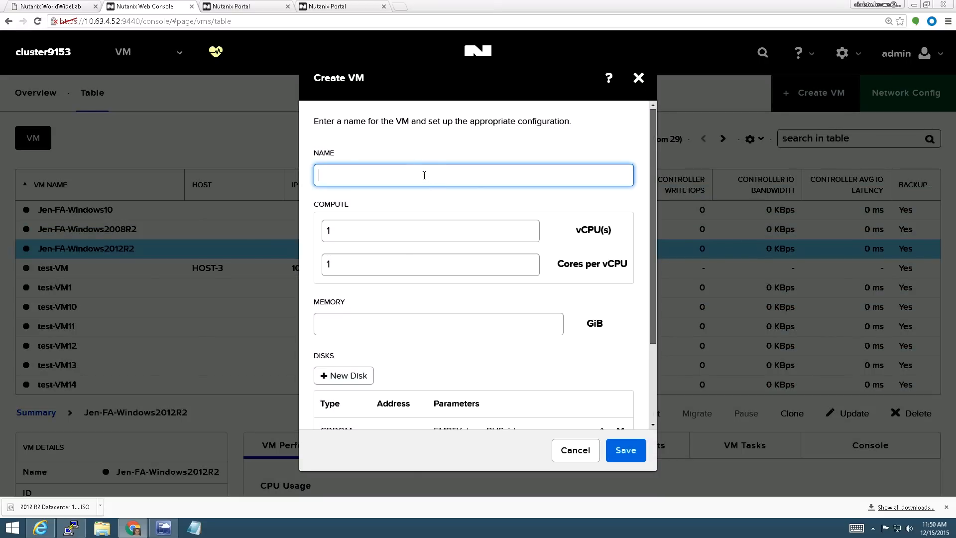
type("ImageServiceTest")
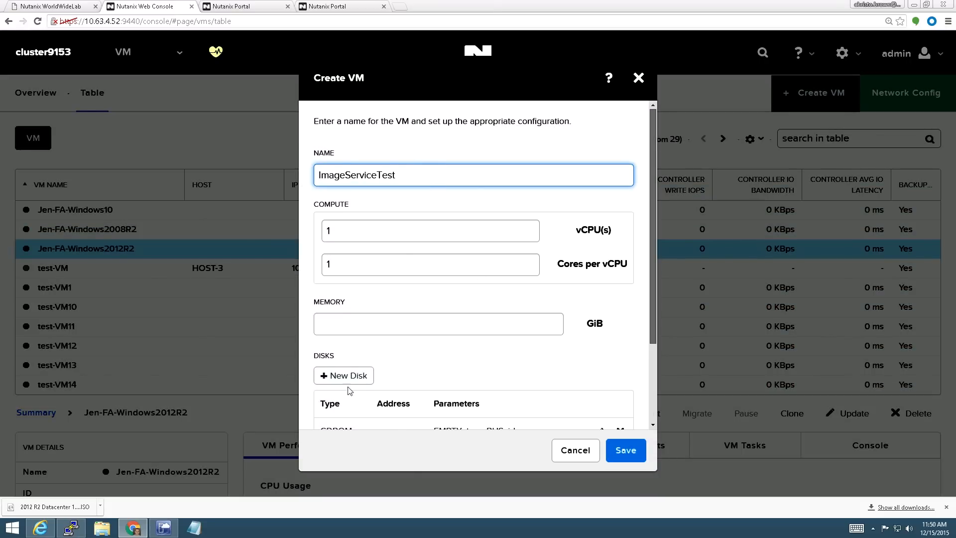
left_click(343, 375)
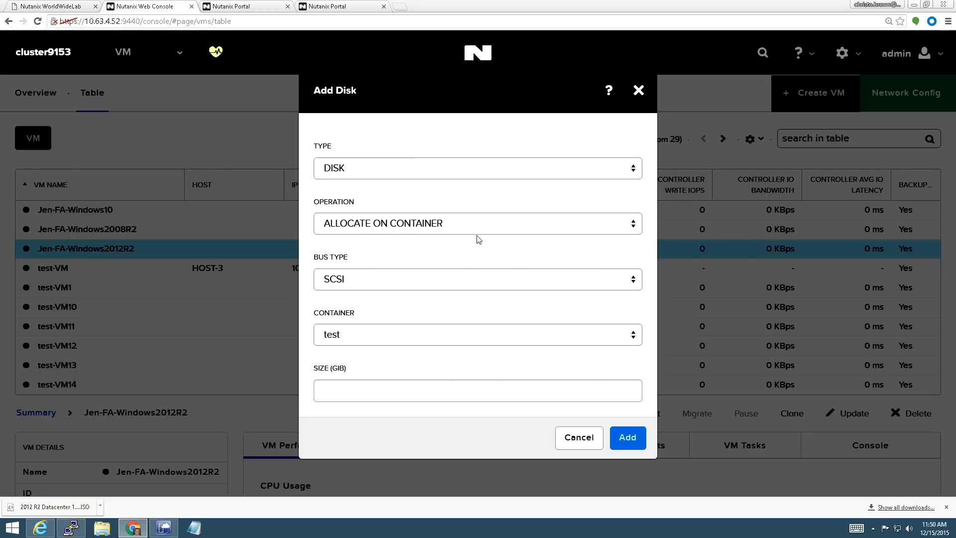
Set the disk operation to Clone from Image Service and choose the Windows 2012 R2 image
left_click(477, 223)
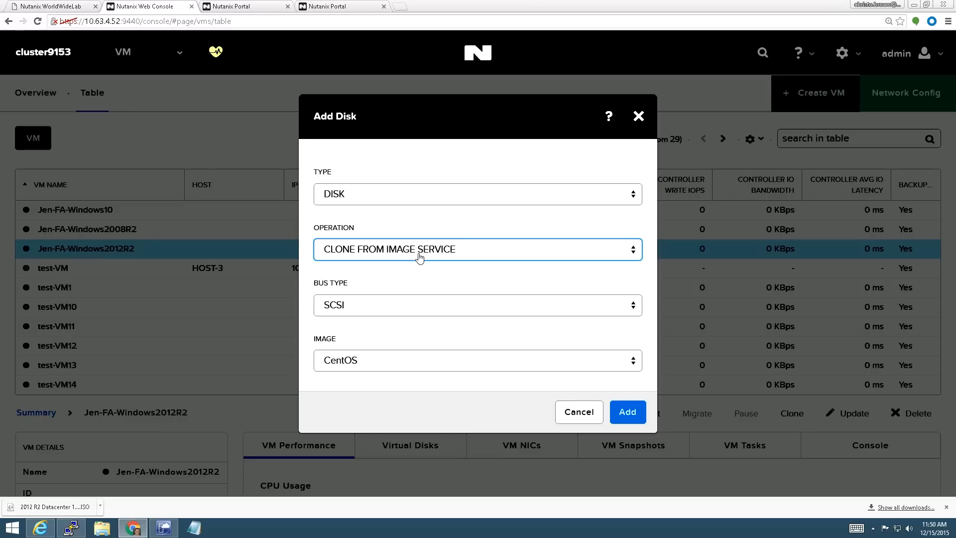
mouse_move(398, 349)
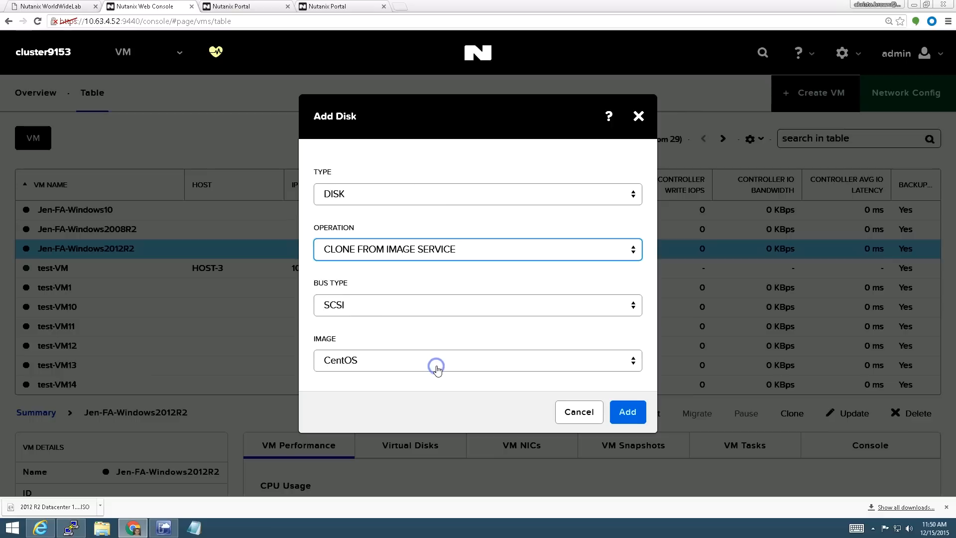
left_click(477, 359)
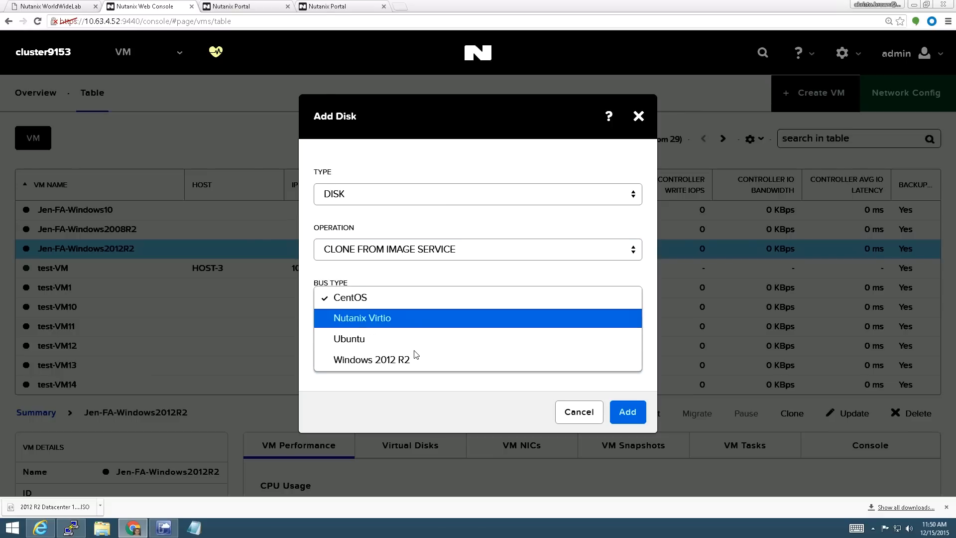
mouse_move(399, 367)
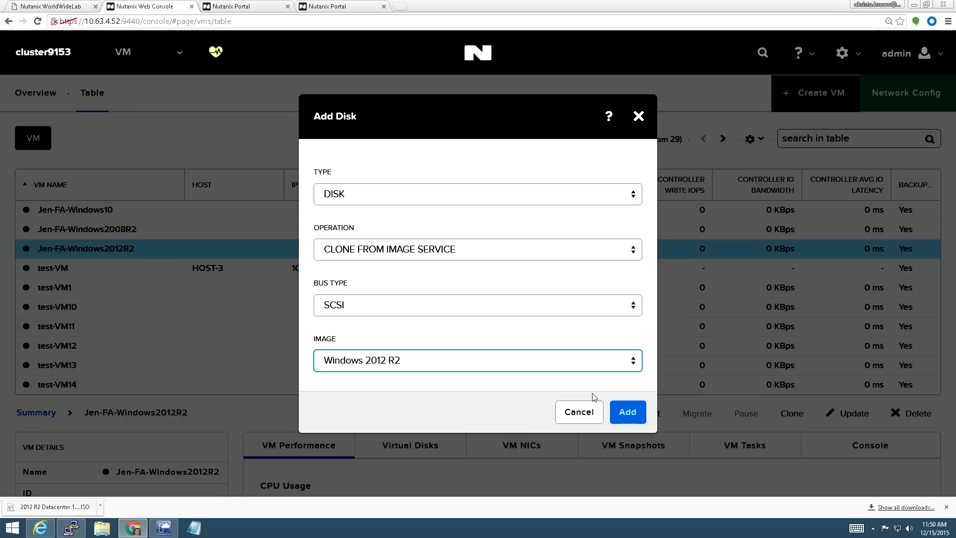
mouse_move(611, 386)
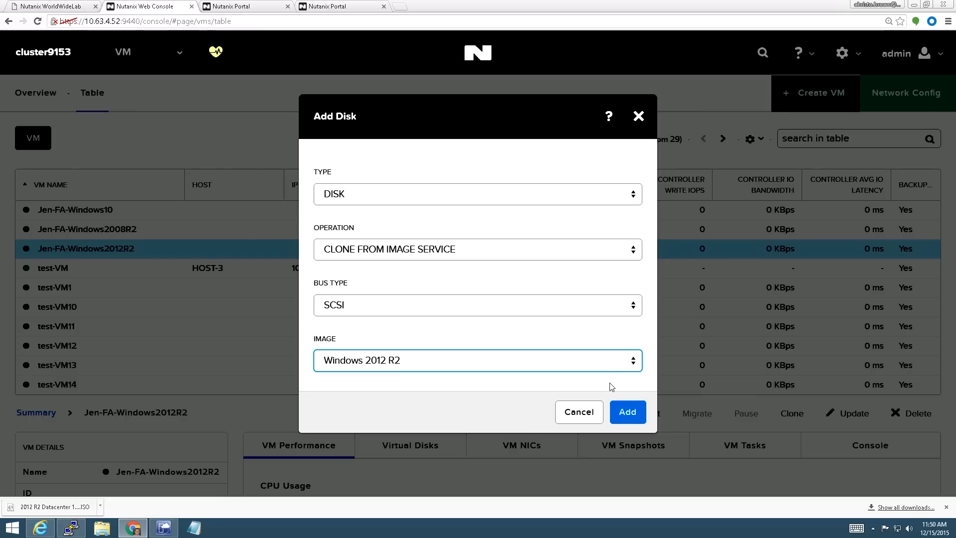